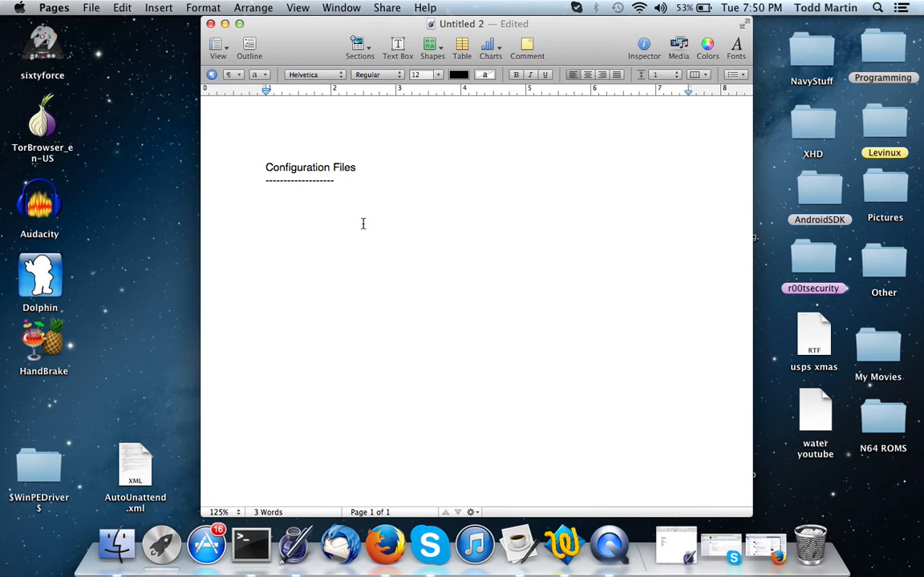
# Step: Attempt to launch TextWrangler from the Dock, triggering the 'damaged and can't be opened' alert
pyautogui.click(266, 217)
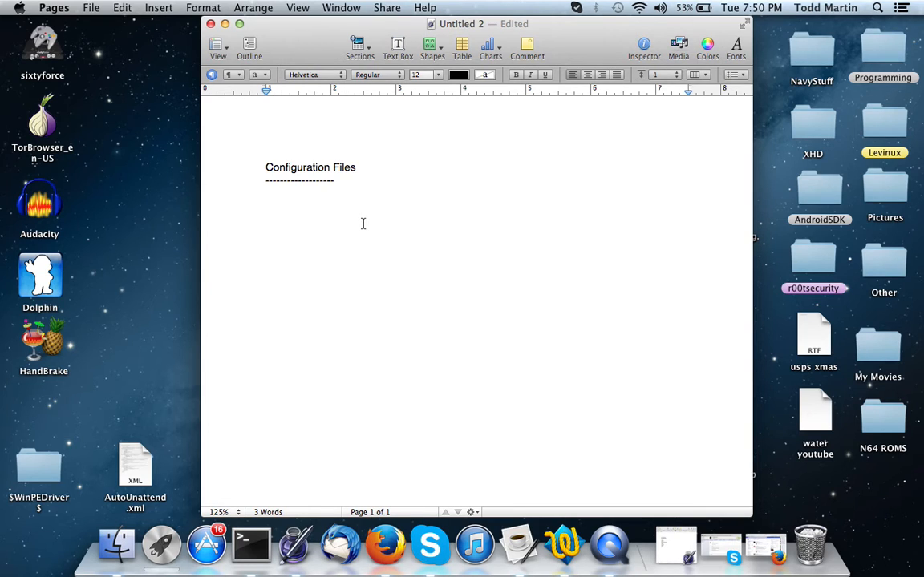
pyautogui.click(265, 217)
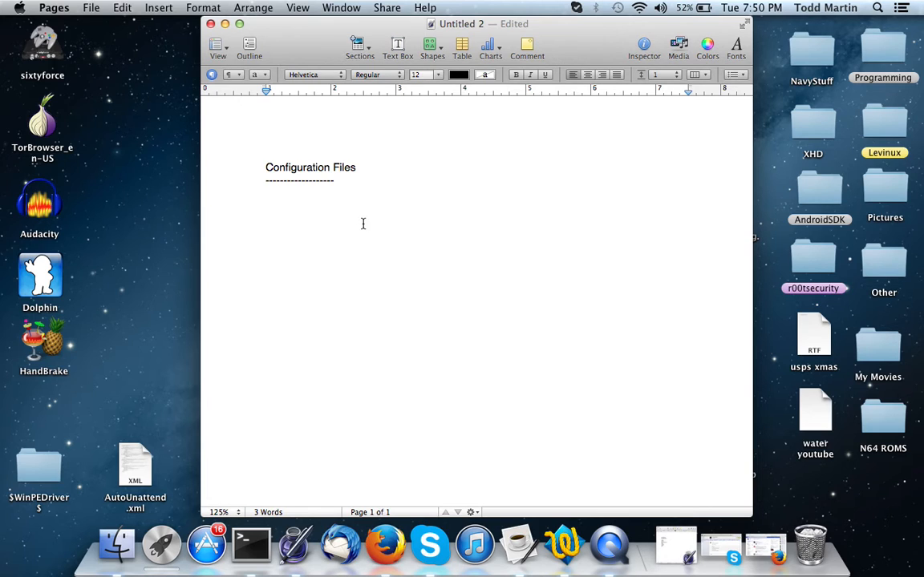
pyautogui.click(265, 217)
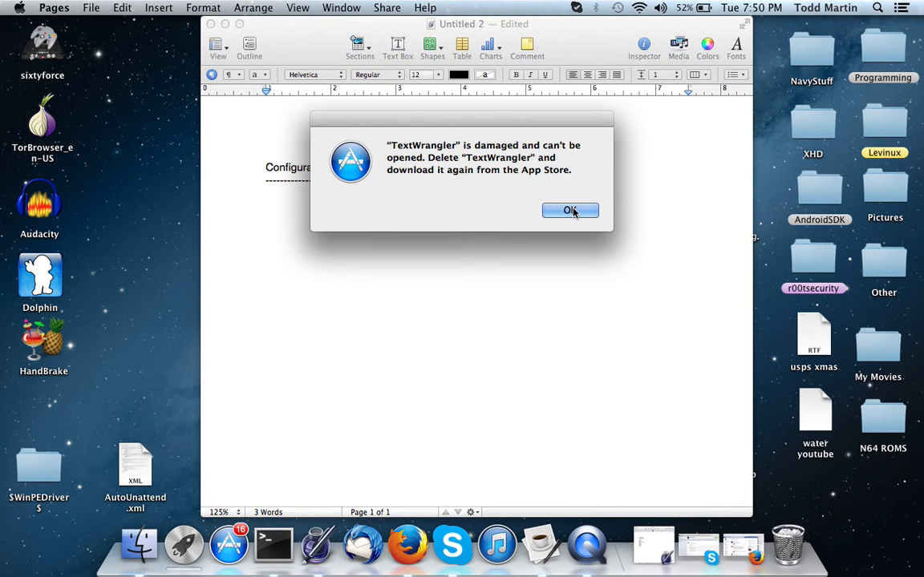
# Step: Dismiss the TextWrangler damaged-application alert with OK
pyautogui.click(570, 210)
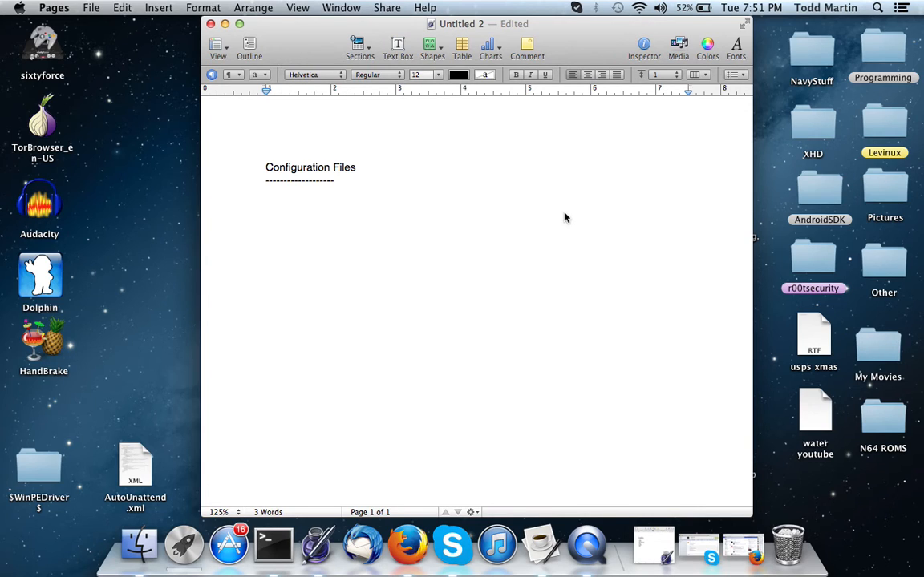
# Step: Write that this allows a user to change or manipulate variables without a source file or programming knowledge
pyautogui.write('This allow')
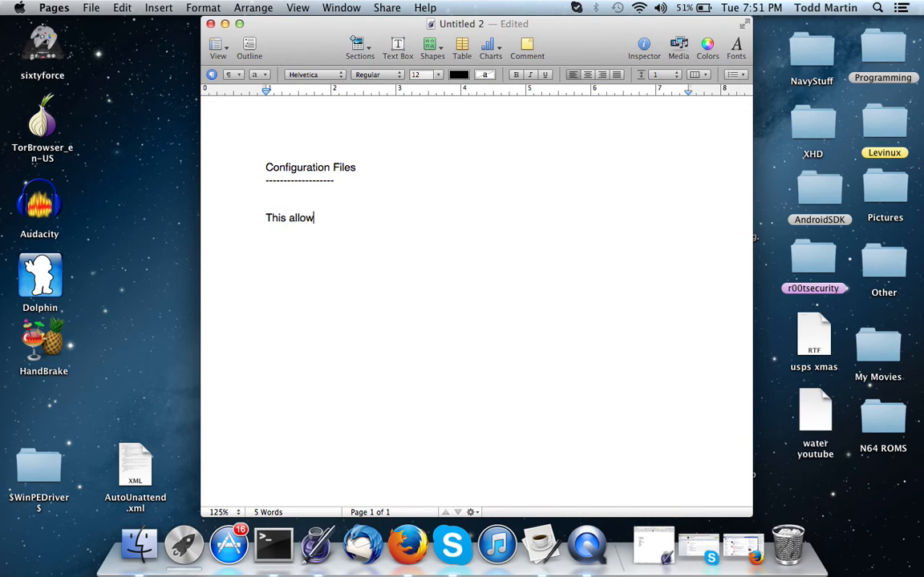
pyautogui.write('s a user to')
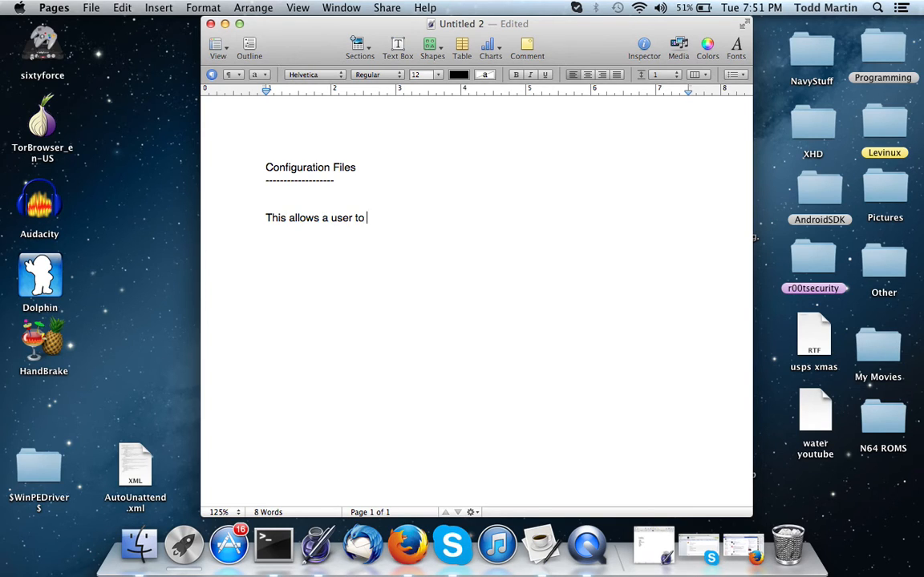
pyautogui.write('change or man')
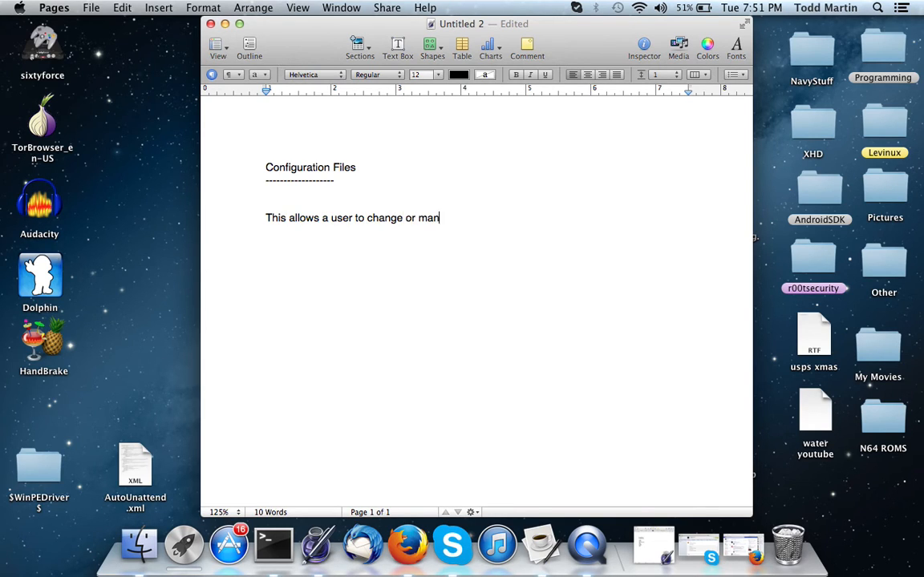
pyautogui.write('ipulate va')
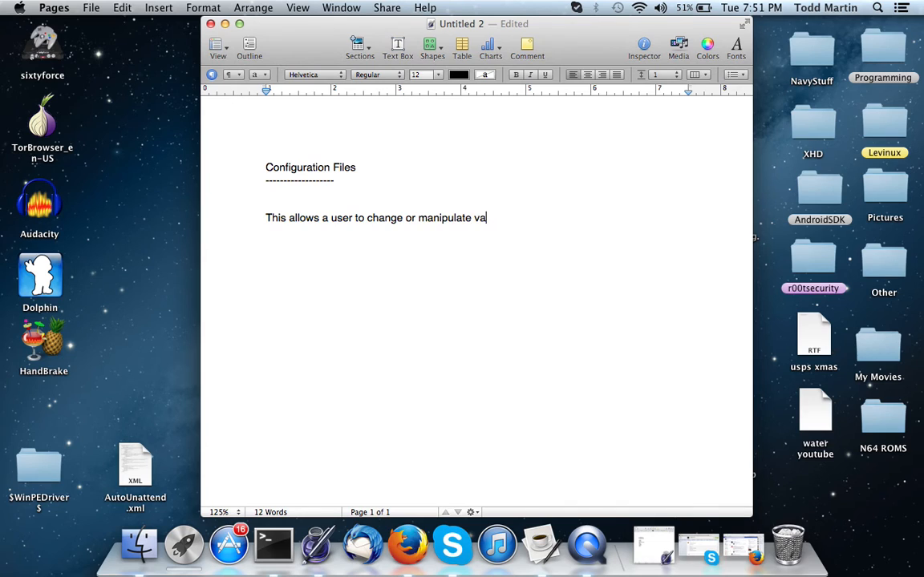
pyautogui.write('riables without')
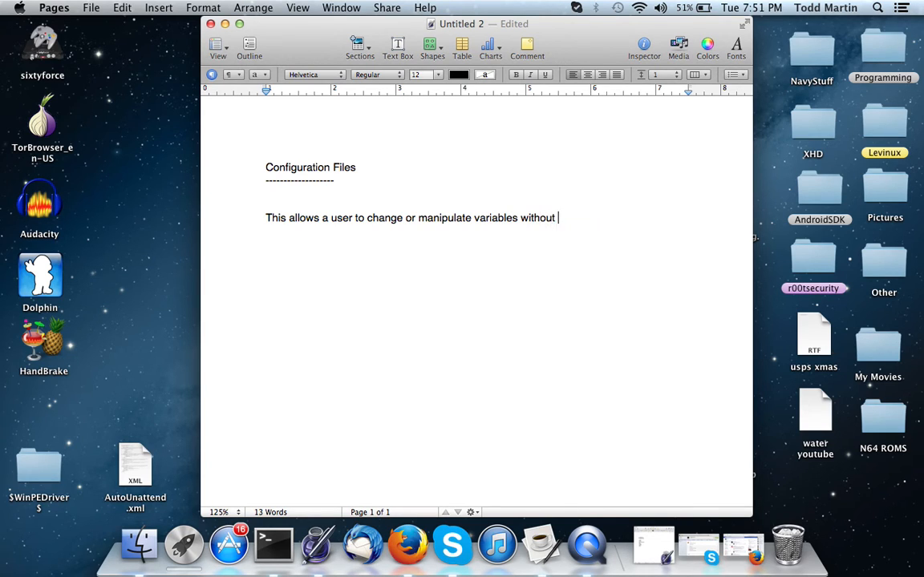
pyautogui.write('using a')
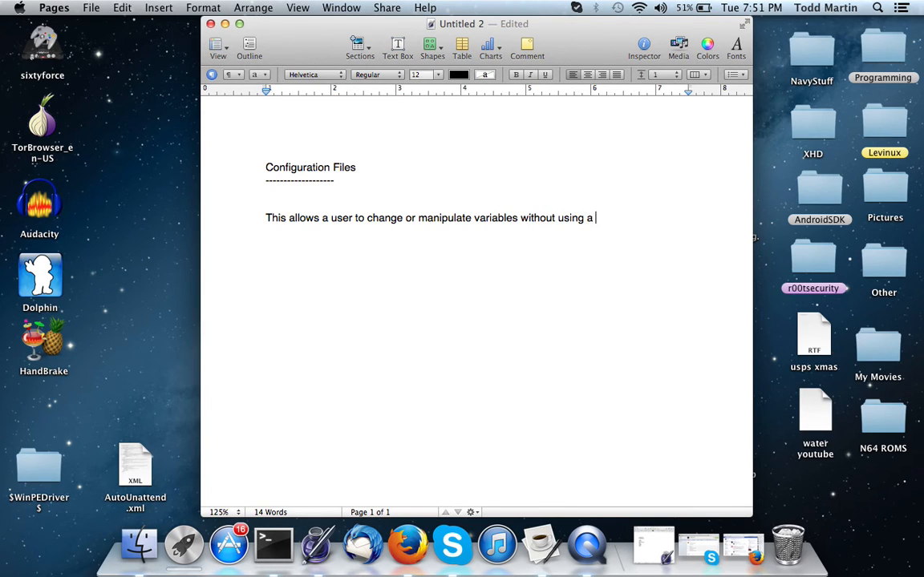
pyautogui.write('source file')
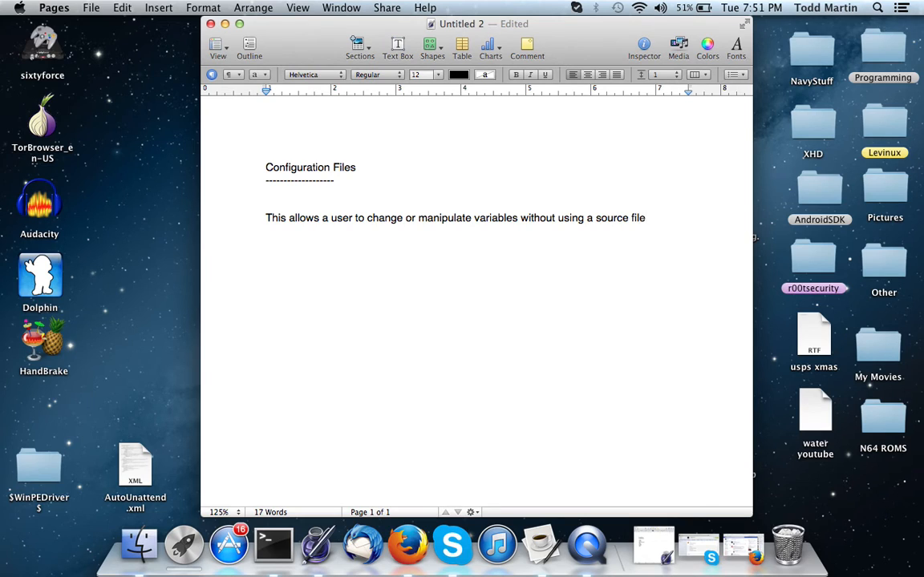
pyautogui.write('or ha')
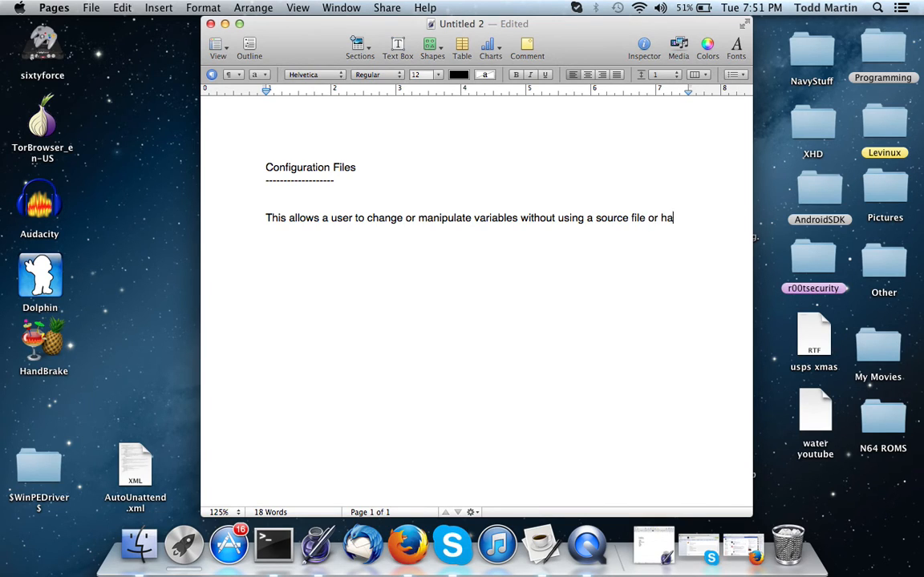
pyautogui.write('ving any pro')
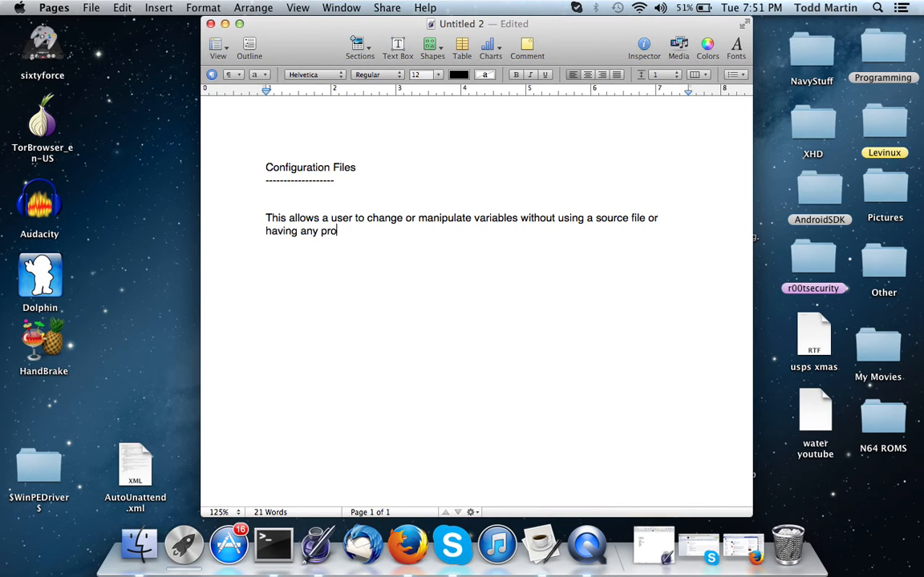
pyautogui.write('gramming know')
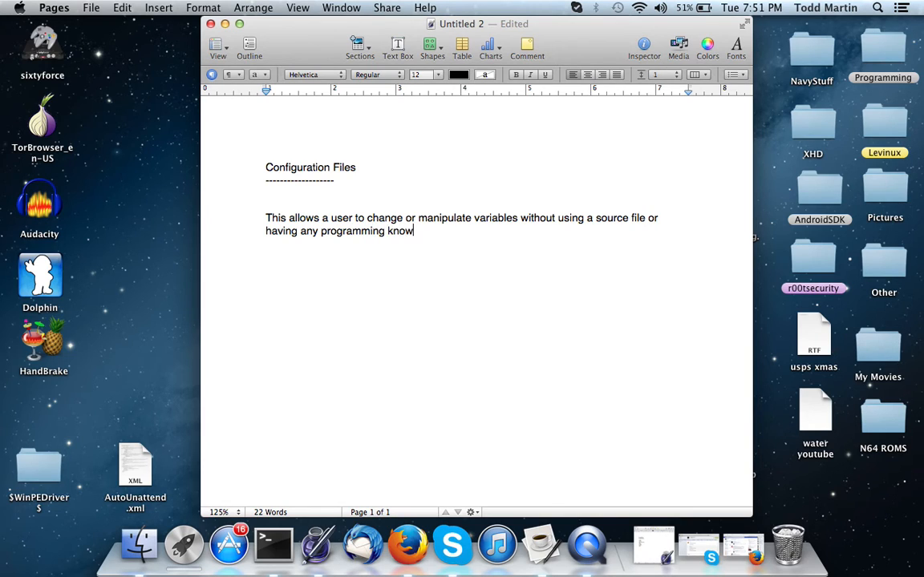
pyautogui.write('ledge.')
pyautogui.write('-----------------')
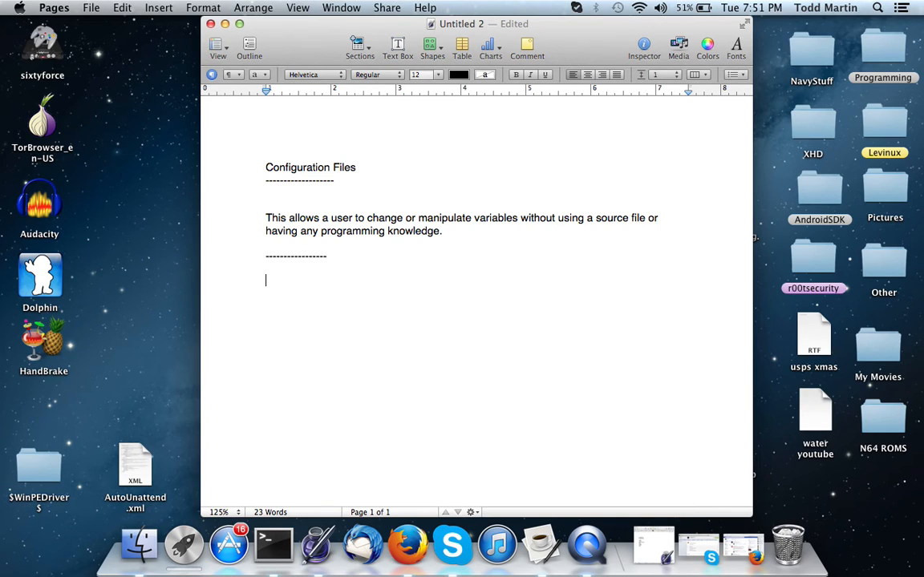
# Step: Start the [Person] example section with the line 'Name: Todd'
pyautogui.write('P')
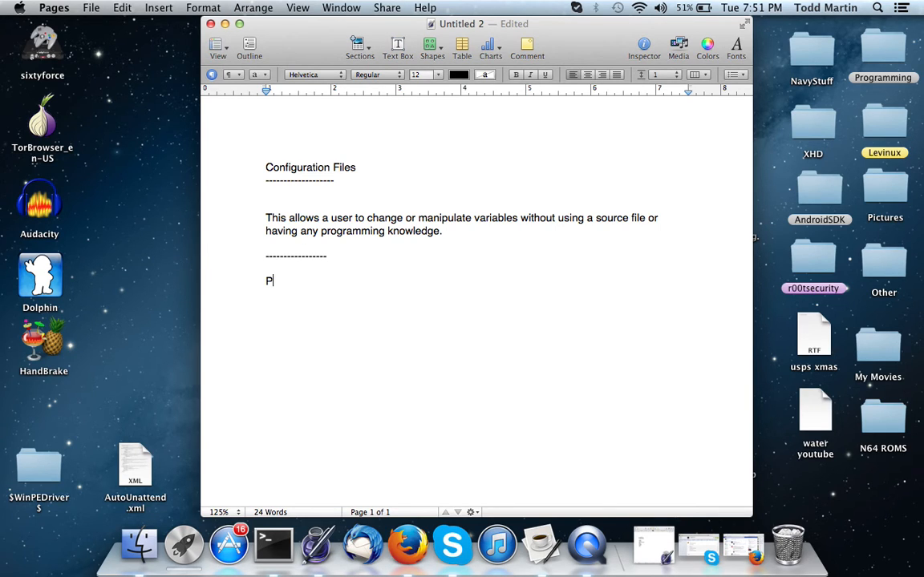
pyautogui.write('erson')
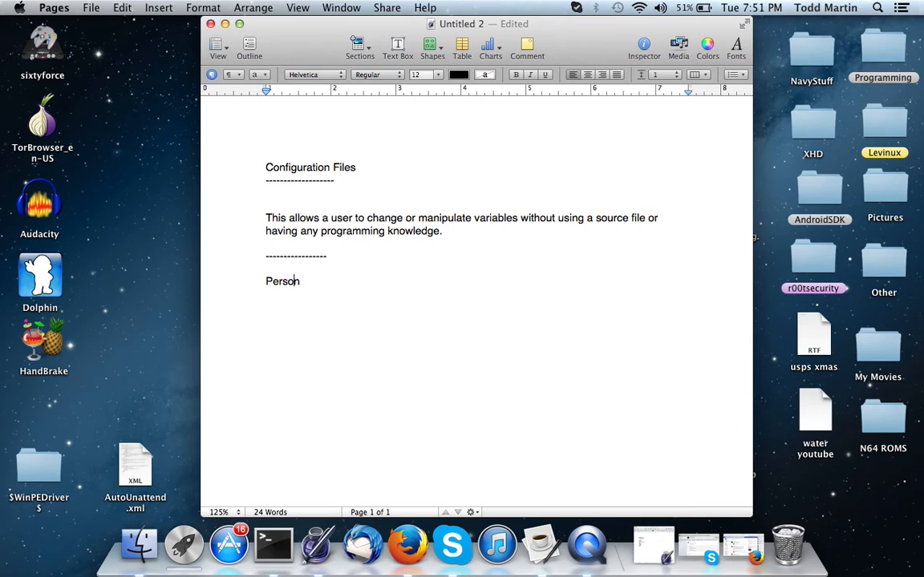
pyautogui.write('[')
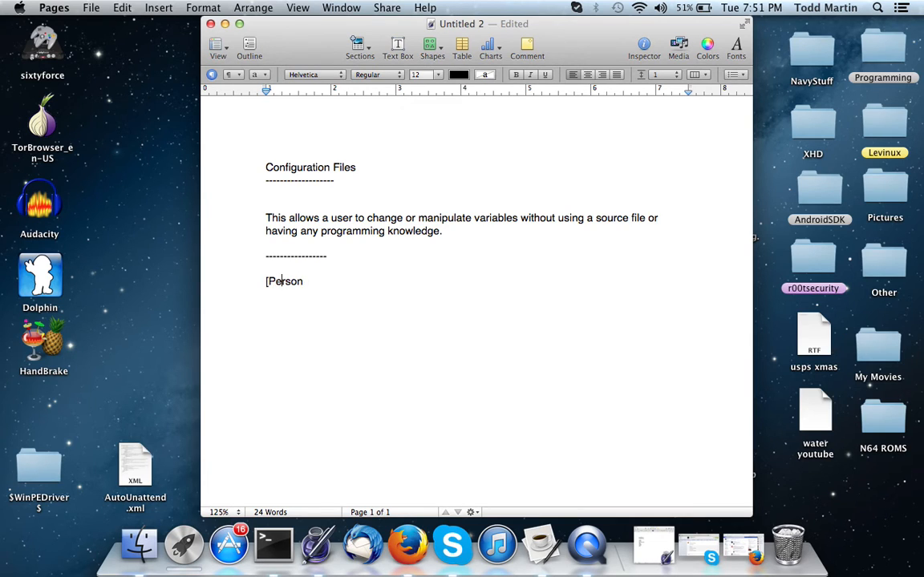
pyautogui.write(']')
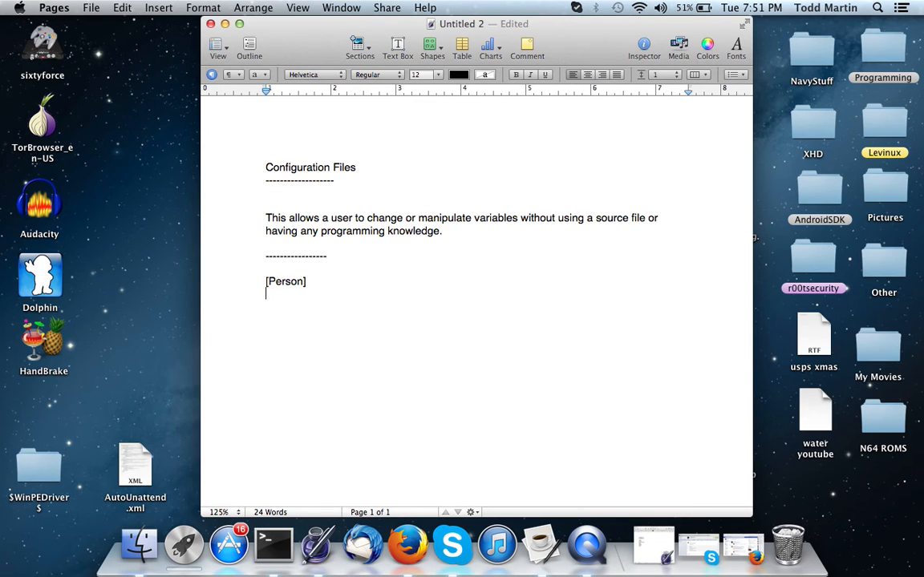
pyautogui.write('N')
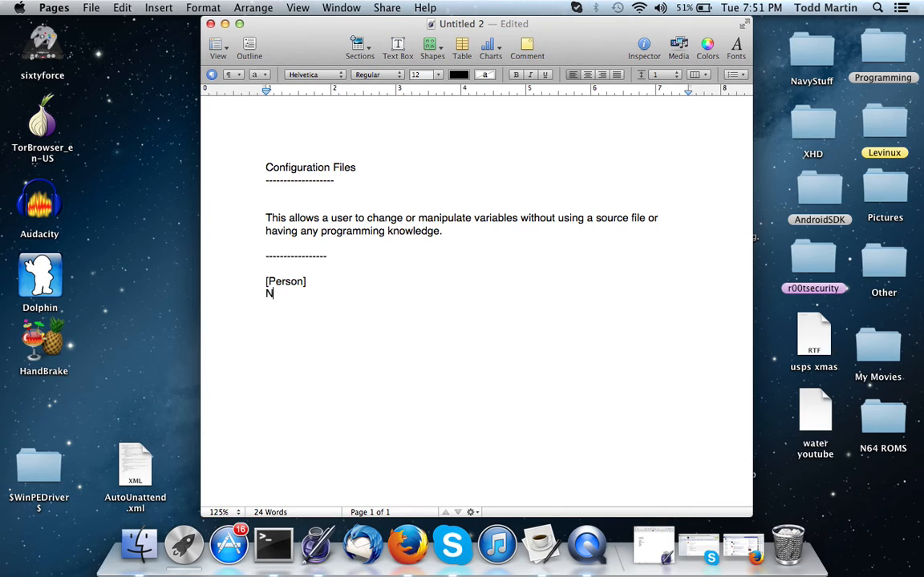
pyautogui.write('ame')
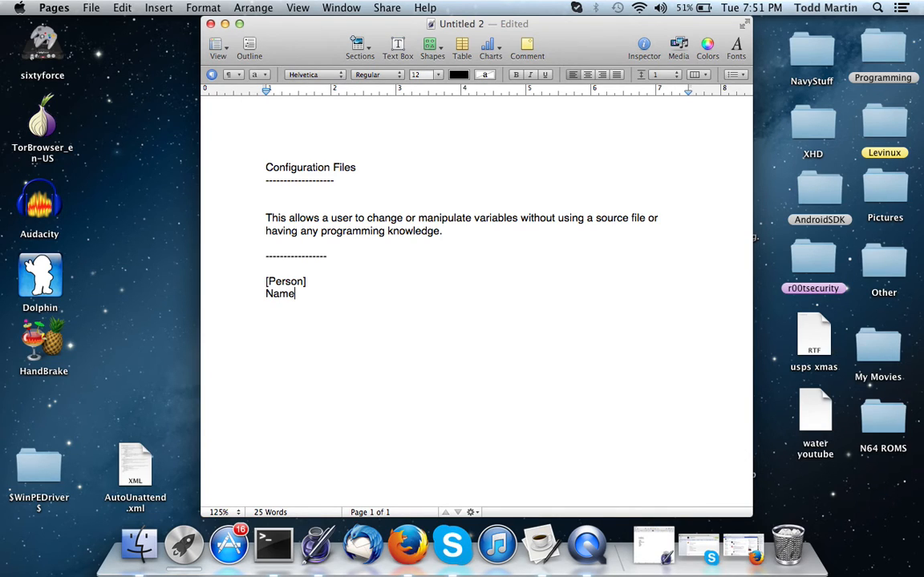
pyautogui.write(': Tod')
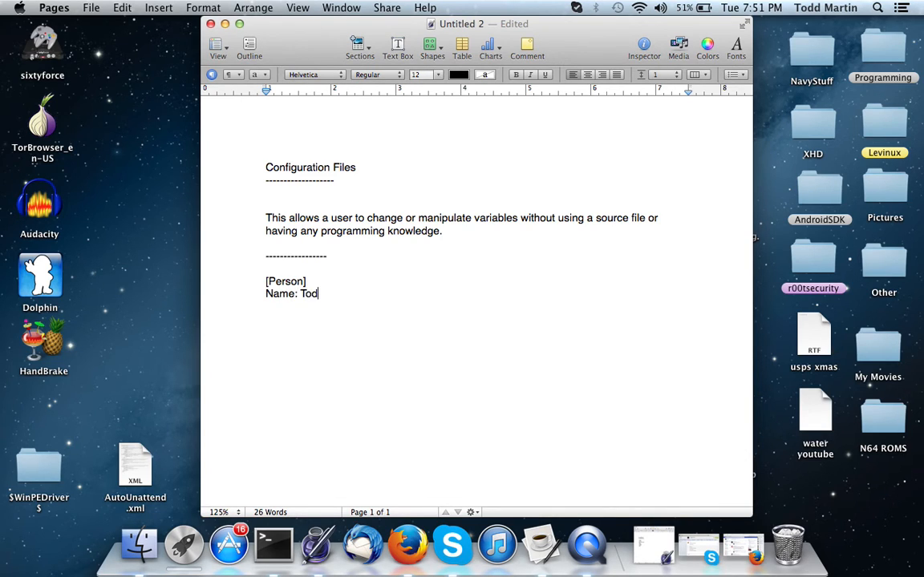
pyautogui.write('d')
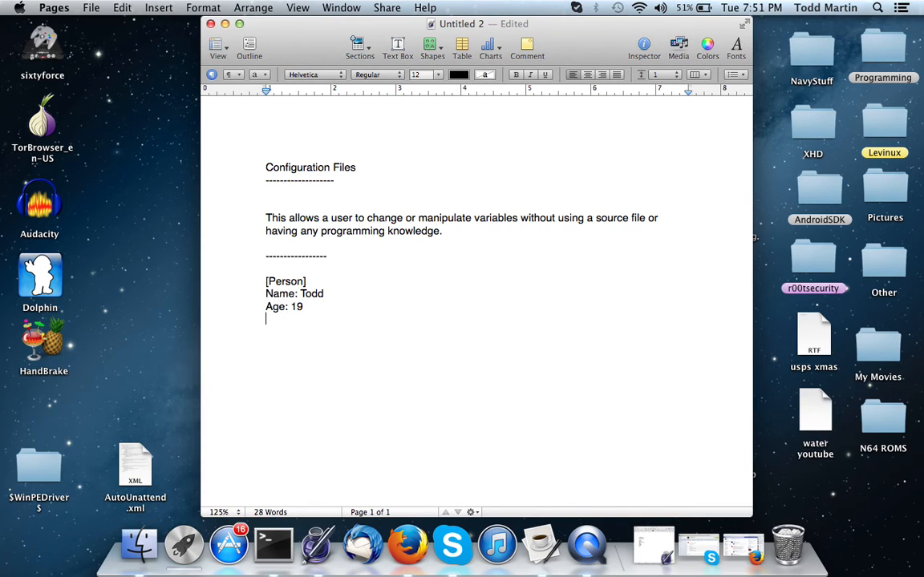
# Step: Add the 'Eyes: Green' line to the [Person] example
pyautogui.write('E')
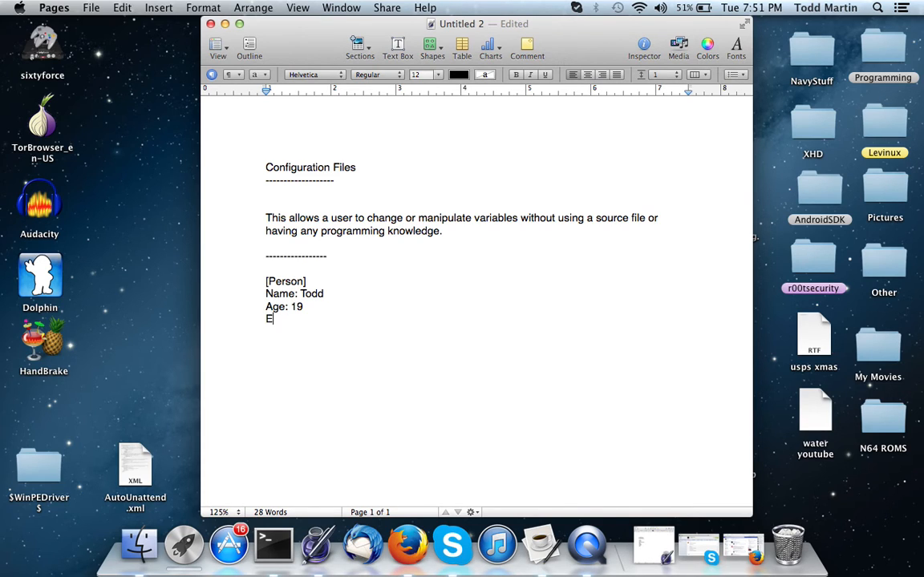
pyautogui.write('yes:')
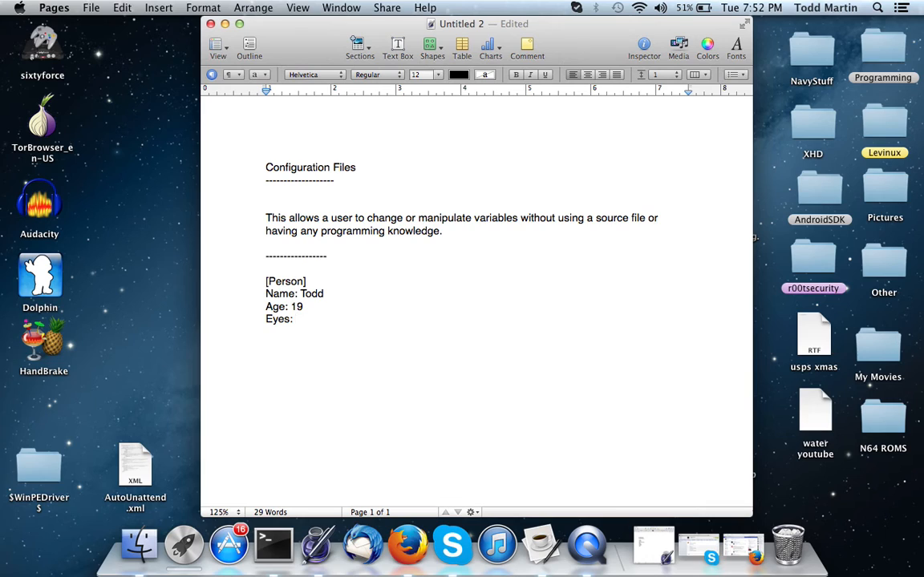
pyautogui.write('G')
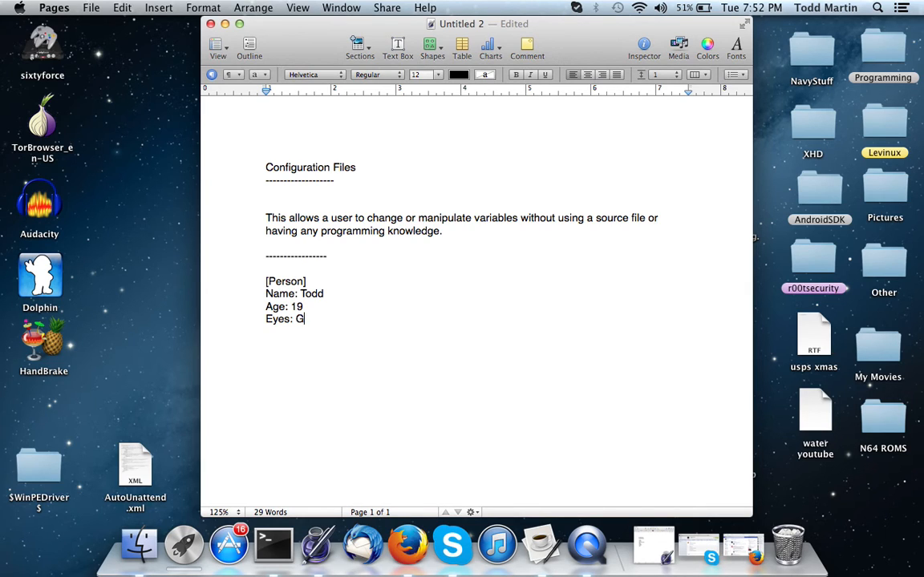
pyautogui.write('reen')
pyautogui.write('-----------------')
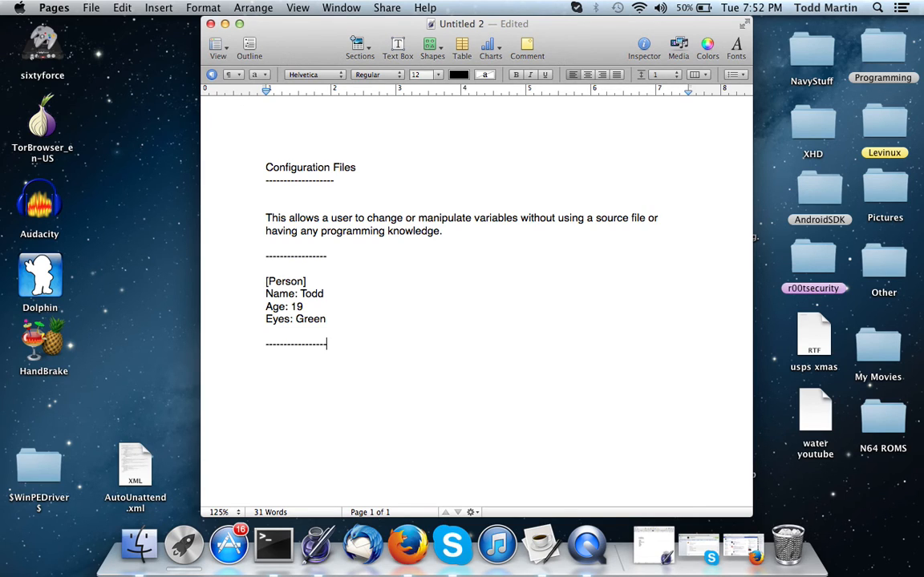
# Step: On a new line, write 'nano or vi open a file and go to something'
pyautogui.press('Return')
pyautogui.write('nano or')
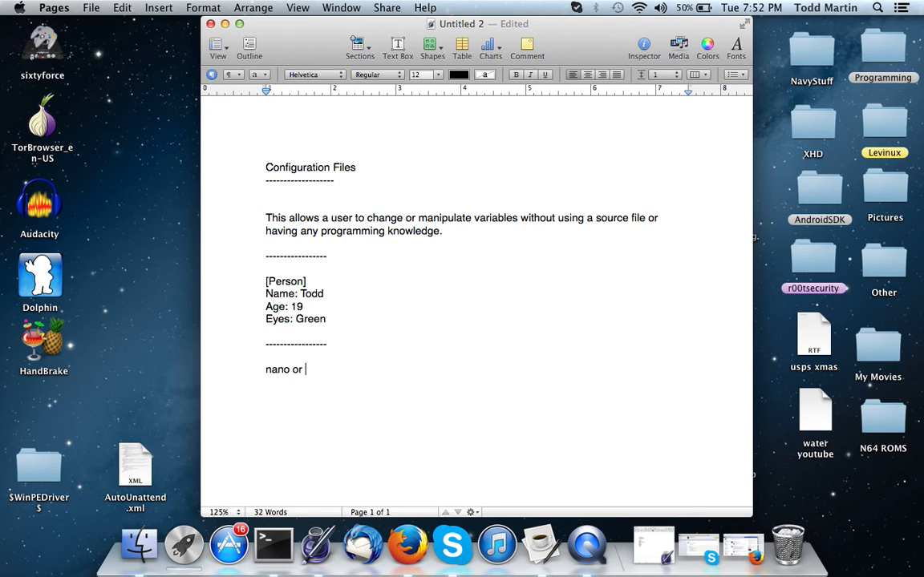
pyautogui.write('vi open a file a')
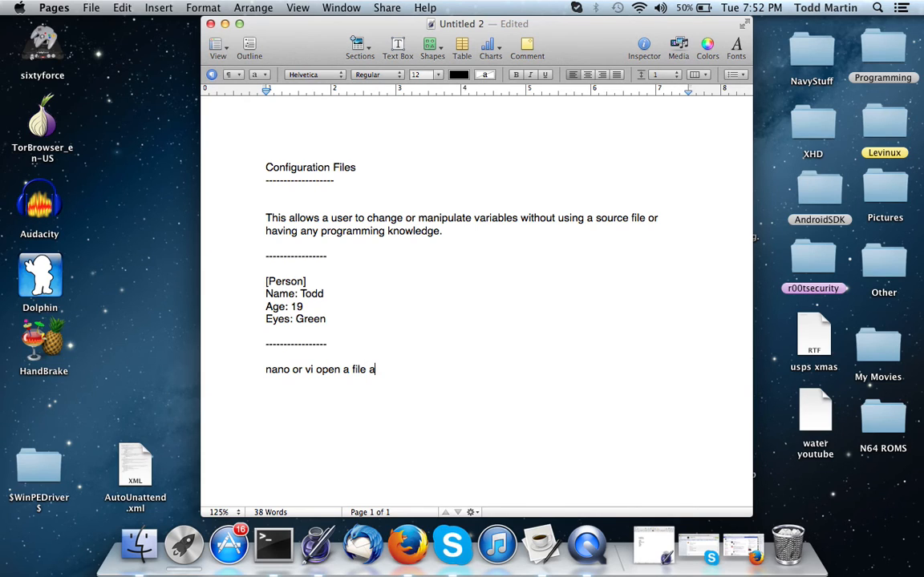
pyautogui.write('nd go to som')
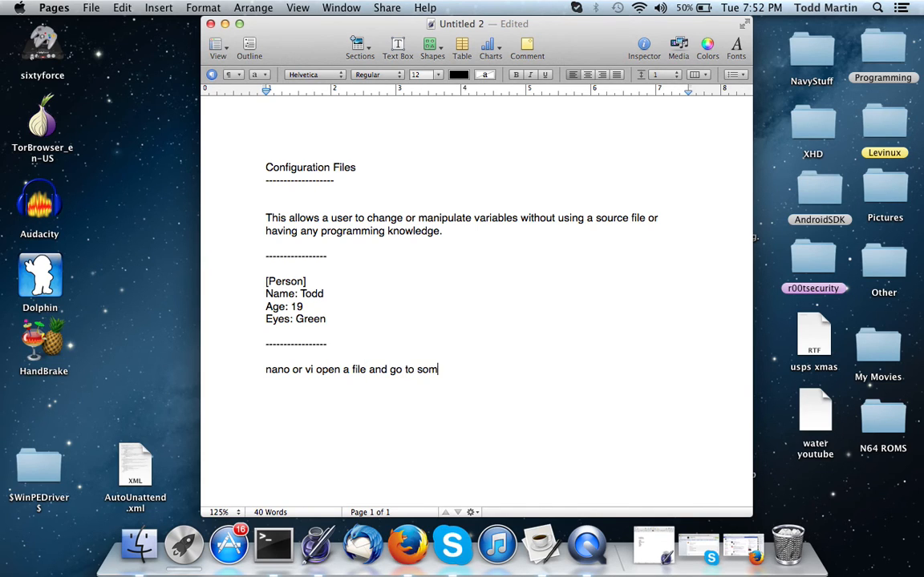
pyautogui.write('ething')
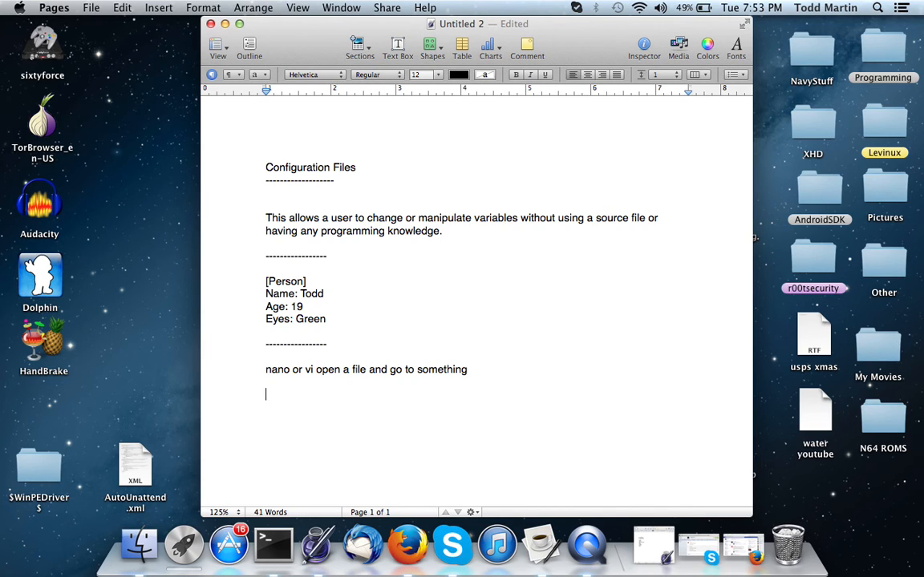
# Step: Write the example line documentroot = "/home/website/html/" and leave the cursor after the path
pyautogui.write('documentr')
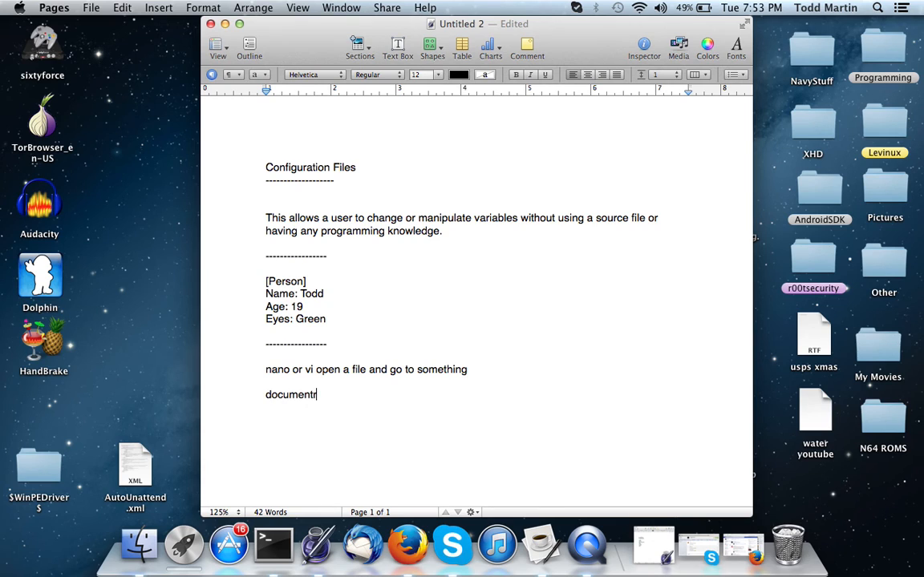
pyautogui.write('oot = “/”')
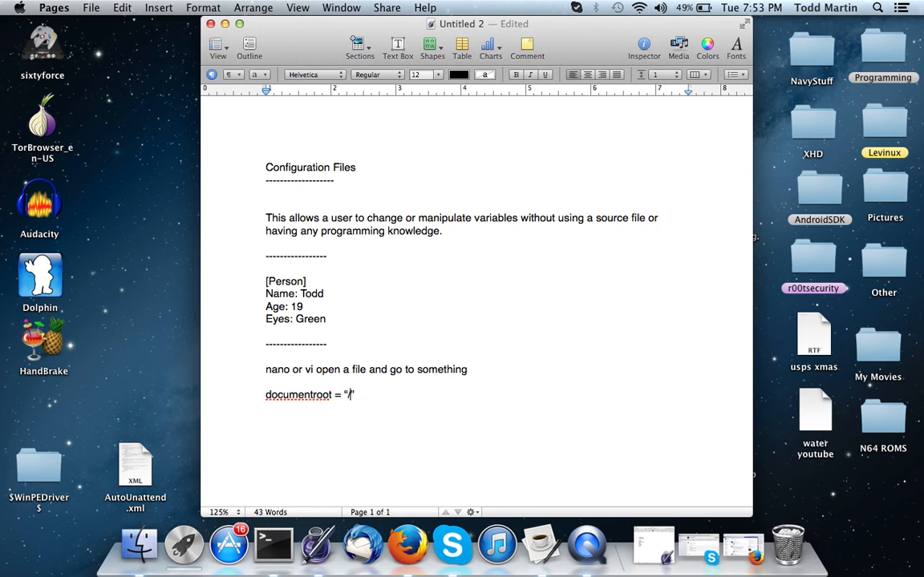
pyautogui.write('/User')
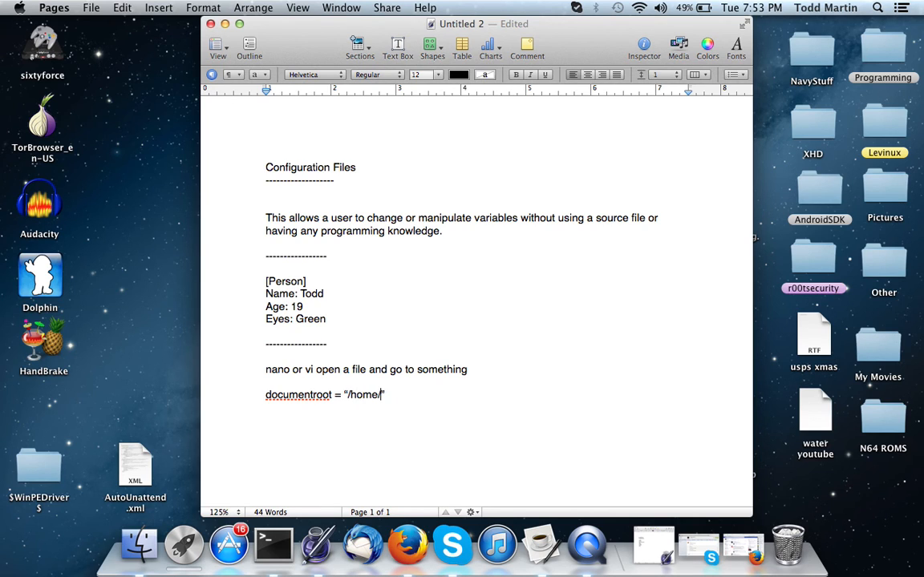
pyautogui.write('website.')
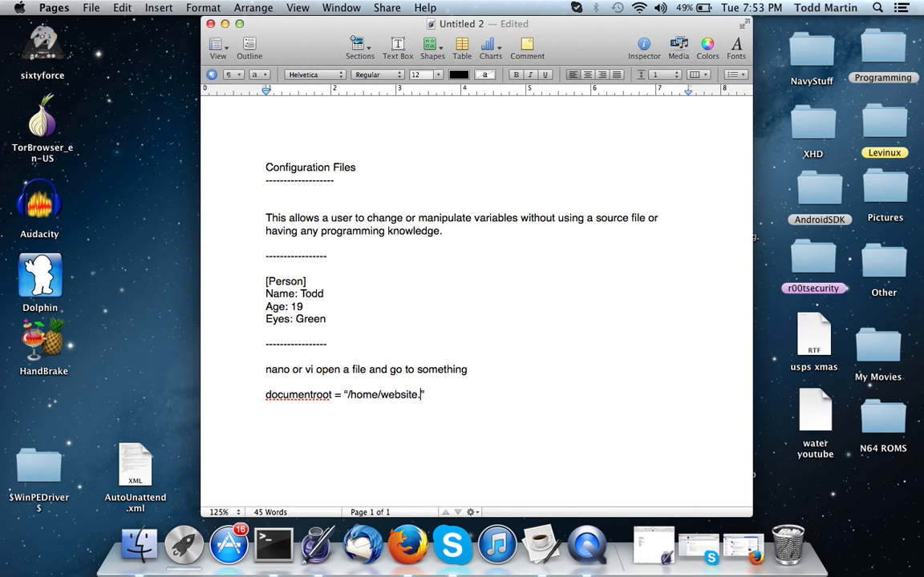
pyautogui.write('html/')
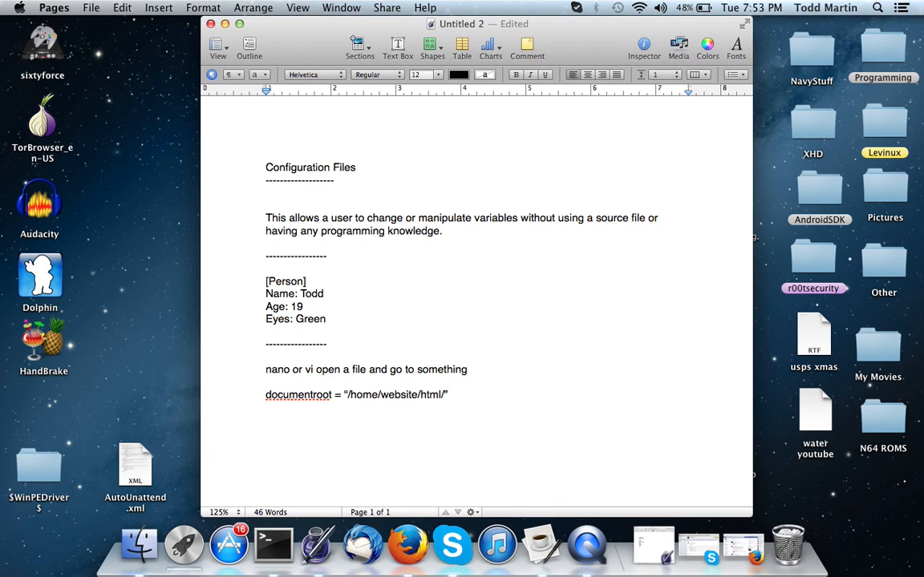
pyautogui.click(448, 395)
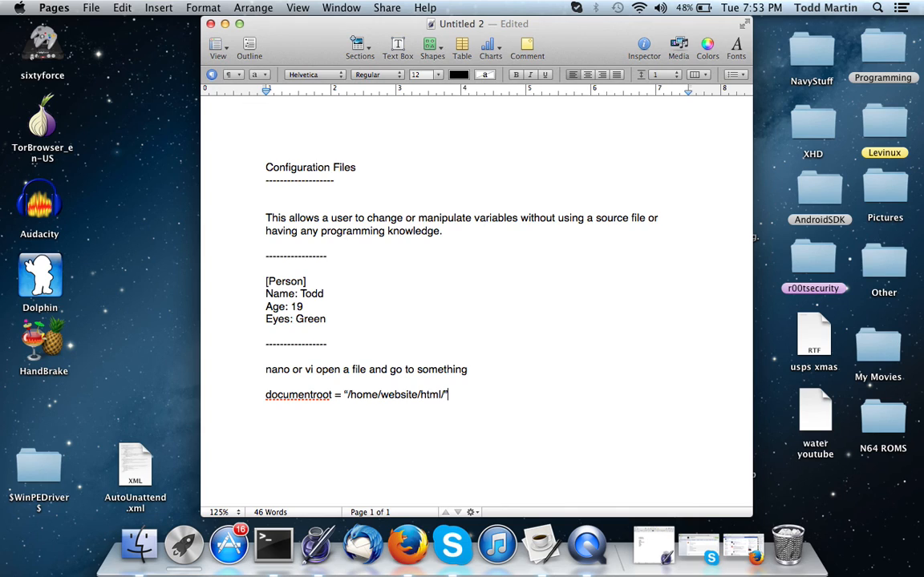